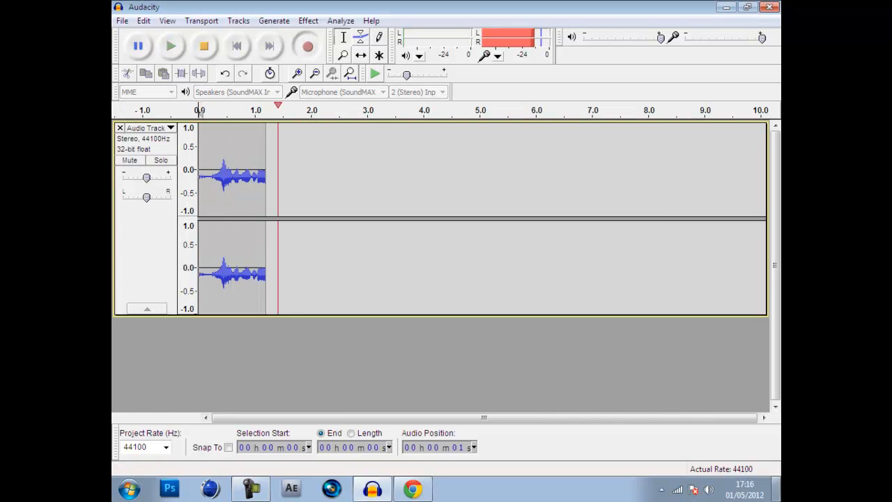
Minimize Audacity and select the ObsceneGFX entry image on the desktop
{"action": "left_click", "coordinate": [307, 46]}
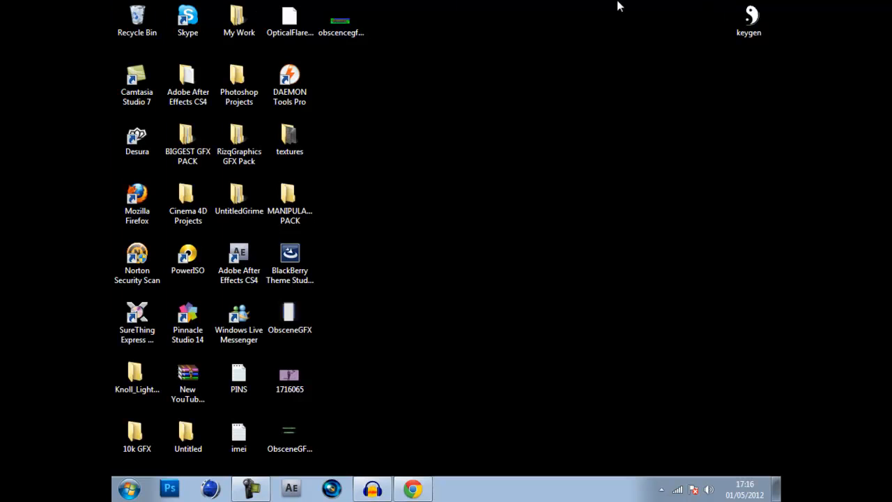
{"action": "mouse_move", "coordinate": [664, 64]}
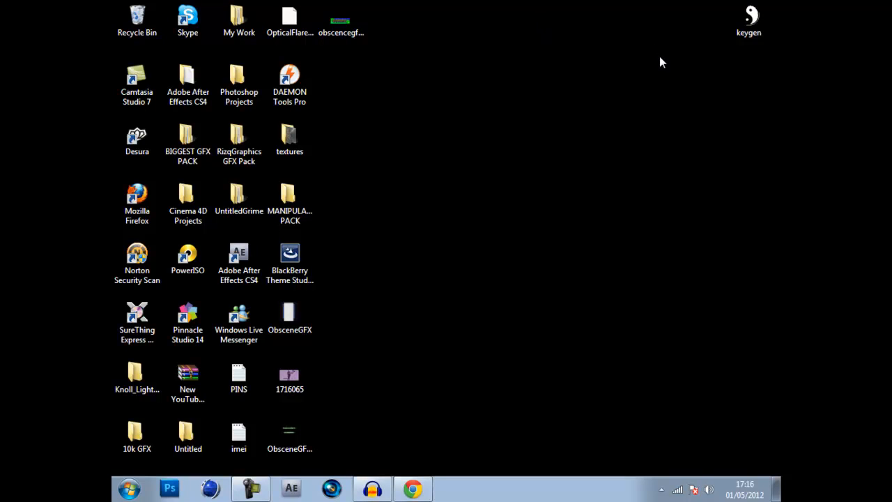
{"action": "mouse_move", "coordinate": [675, 84]}
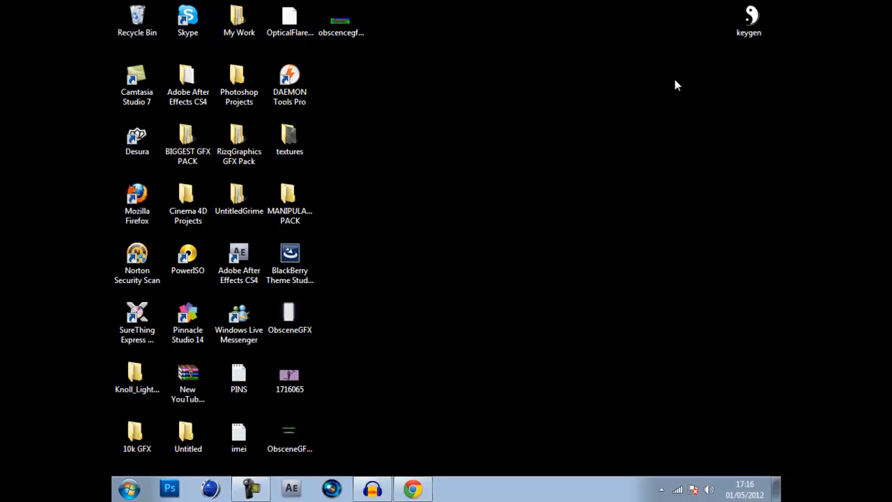
{"action": "mouse_move", "coordinate": [636, 63]}
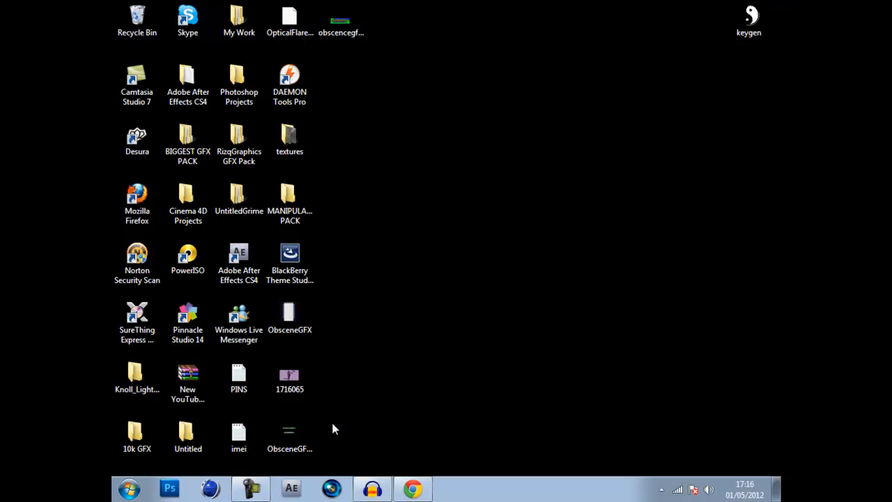
{"action": "left_click", "coordinate": [289, 317]}
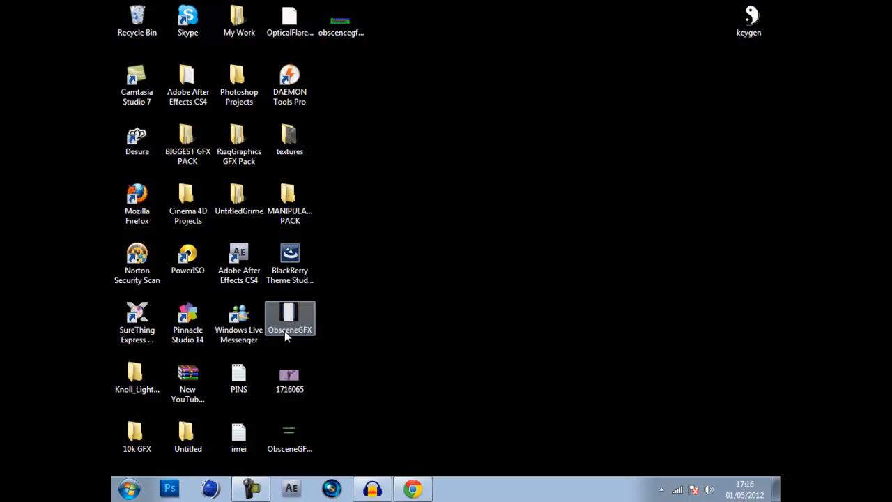
{"action": "double_click", "coordinate": [290, 311]}
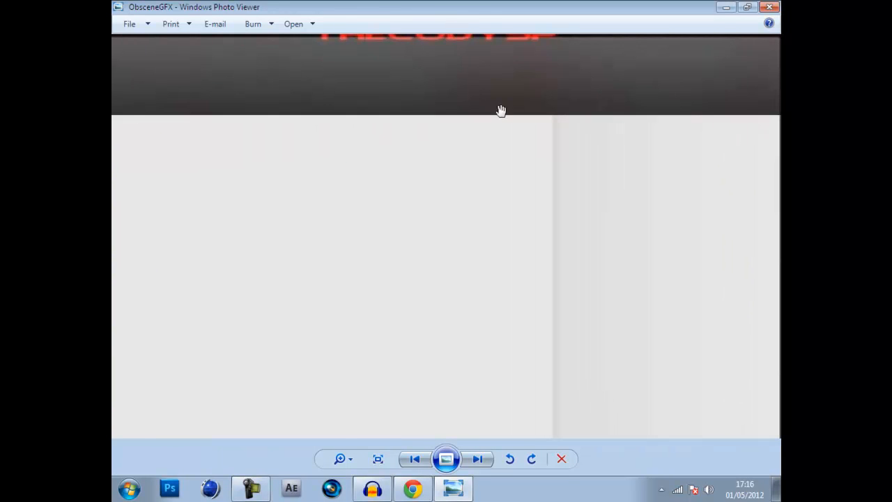
{"action": "left_click", "coordinate": [377, 458]}
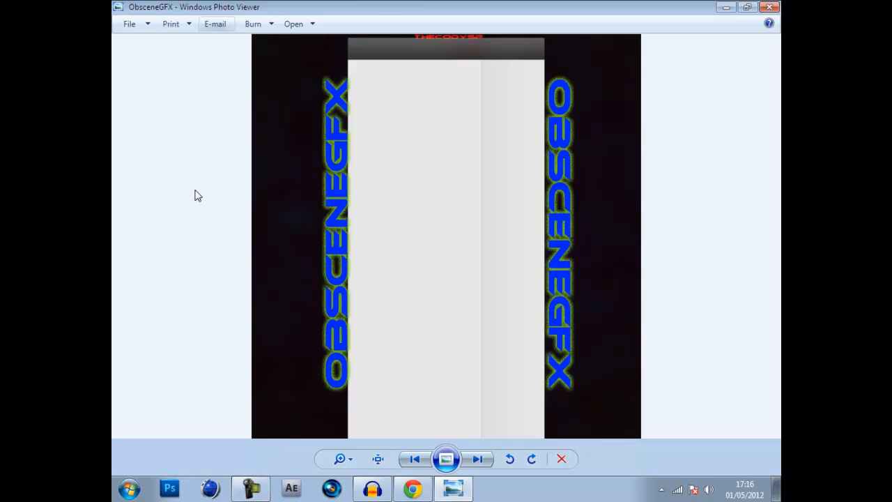
{"action": "mouse_move", "coordinate": [340, 113]}
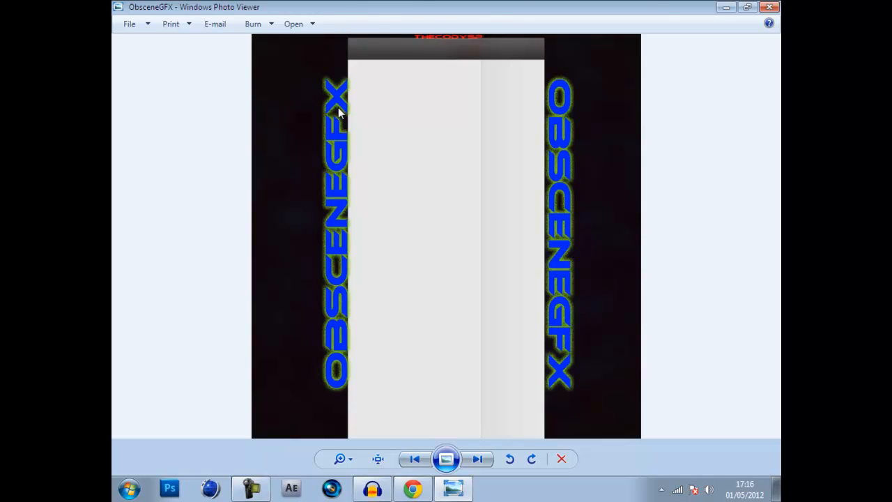
{"action": "mouse_move", "coordinate": [413, 272]}
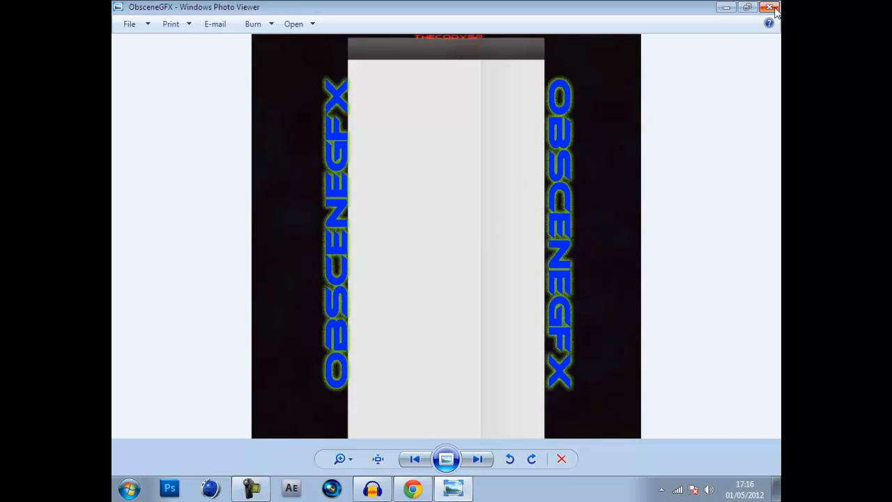
{"action": "left_click", "coordinate": [772, 7]}
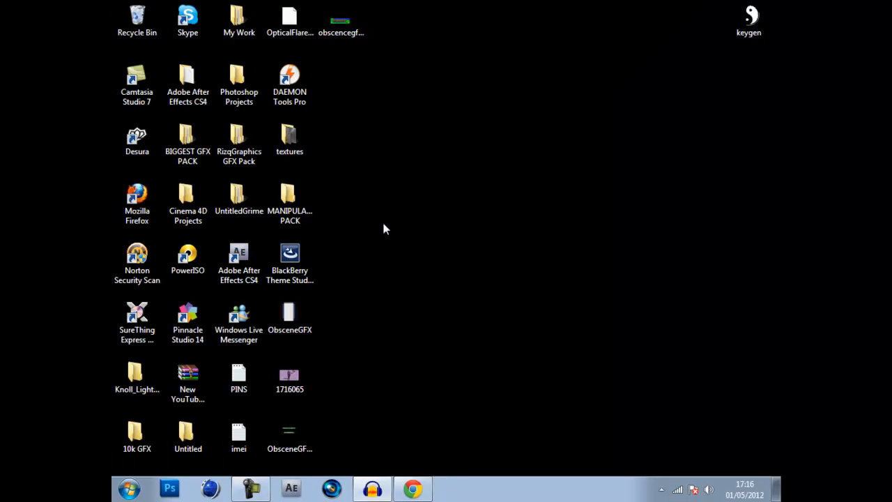
{"action": "left_click", "coordinate": [289, 377]}
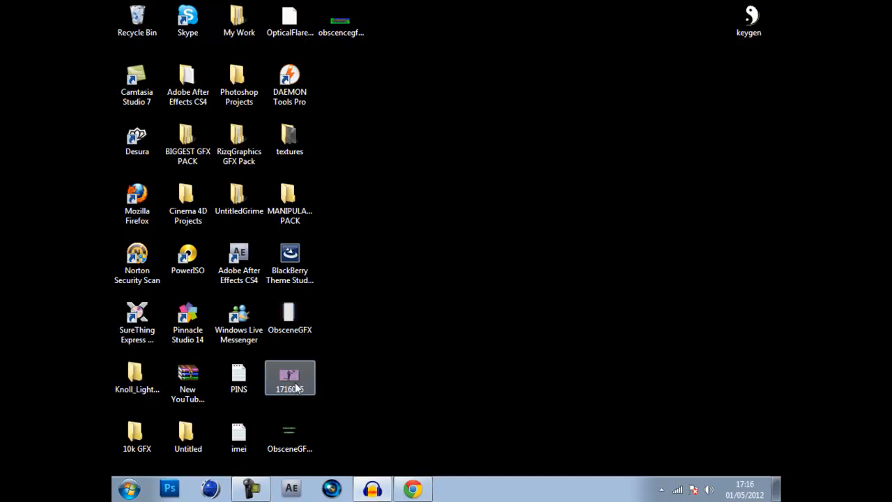
{"action": "double_click", "coordinate": [289, 375]}
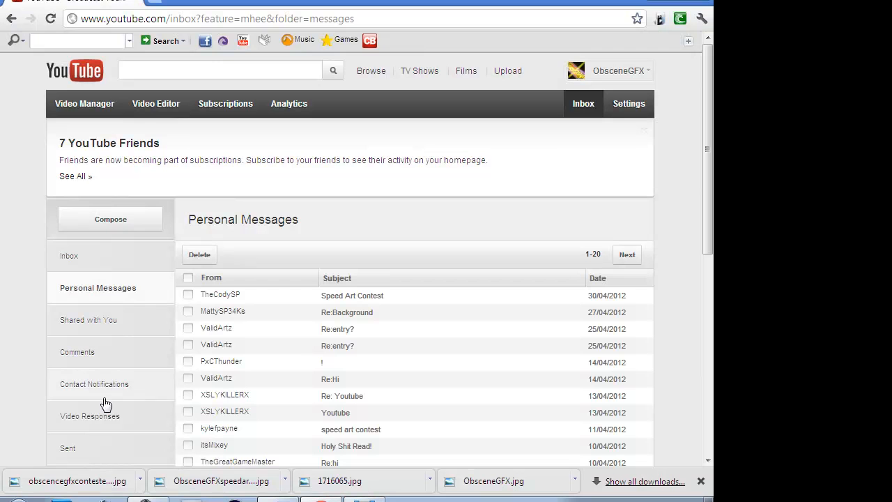
{"action": "left_click", "coordinate": [90, 416]}
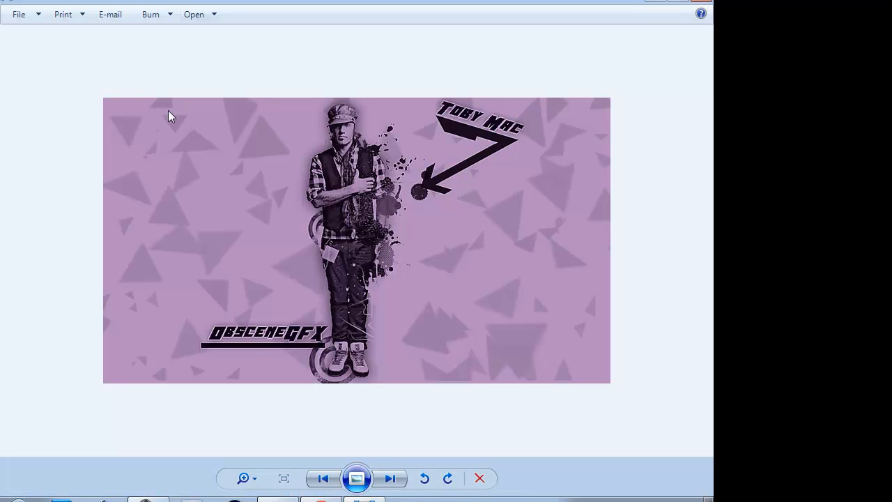
{"action": "mouse_move", "coordinate": [344, 45]}
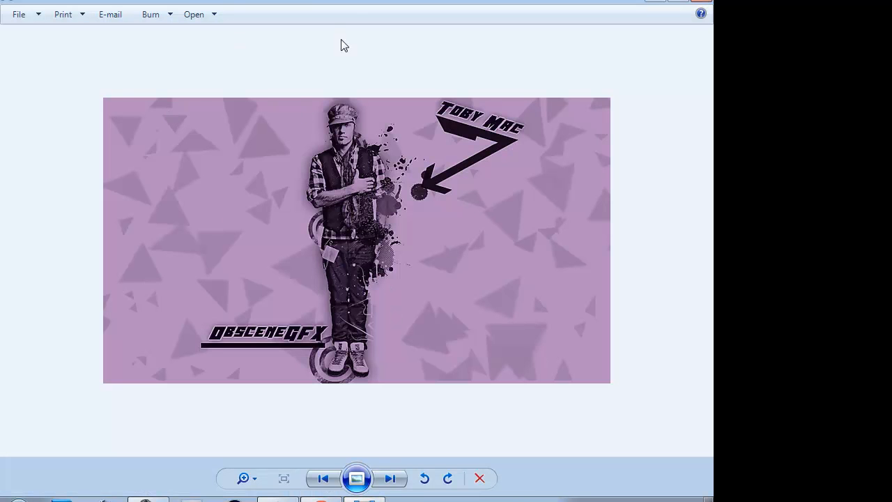
{"action": "mouse_move", "coordinate": [233, 215]}
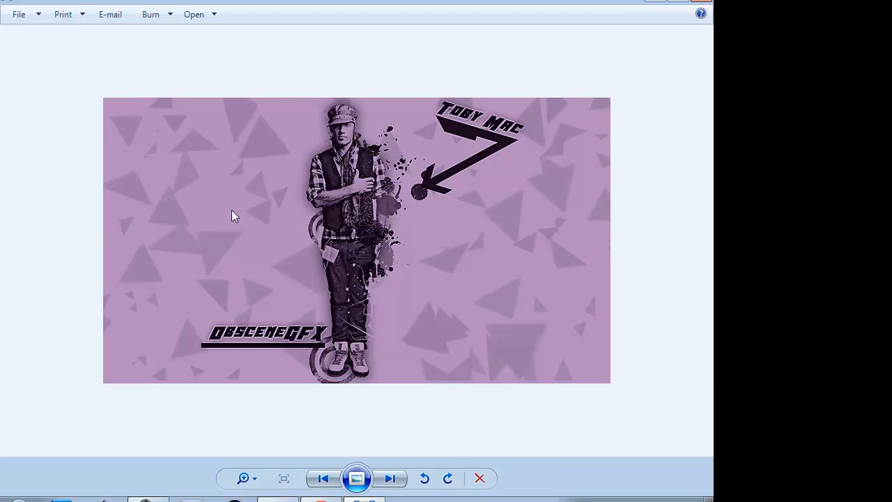
{"action": "mouse_move", "coordinate": [268, 207]}
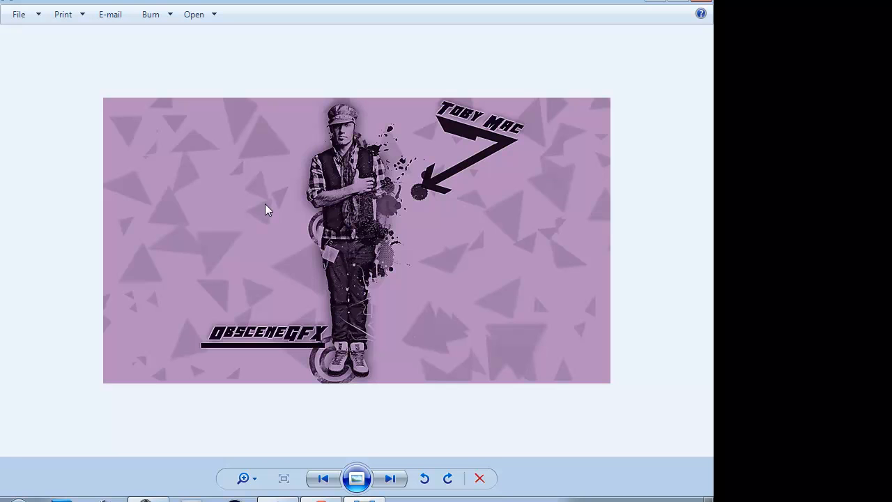
{"action": "mouse_move", "coordinate": [634, 292]}
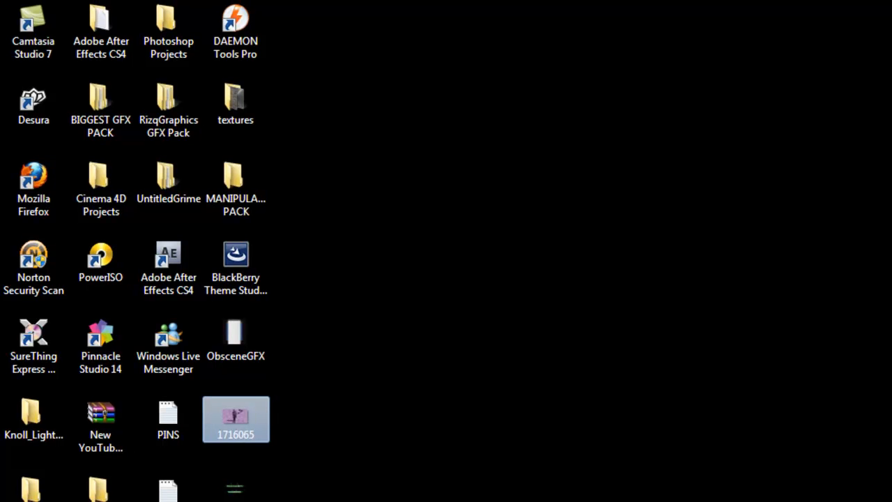
View the obscencegfxcontestentrypic graffiti image in Photo Viewer, then close it
{"action": "double_click", "coordinate": [235, 418]}
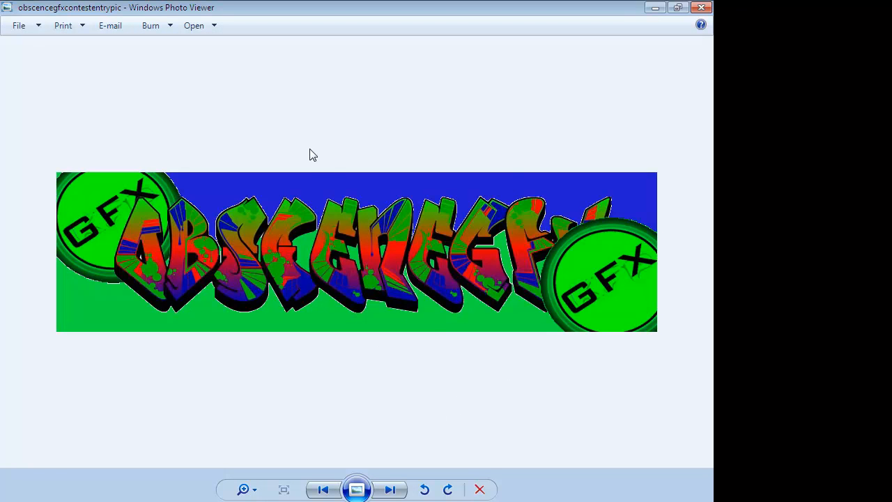
{"action": "mouse_move", "coordinate": [460, 256]}
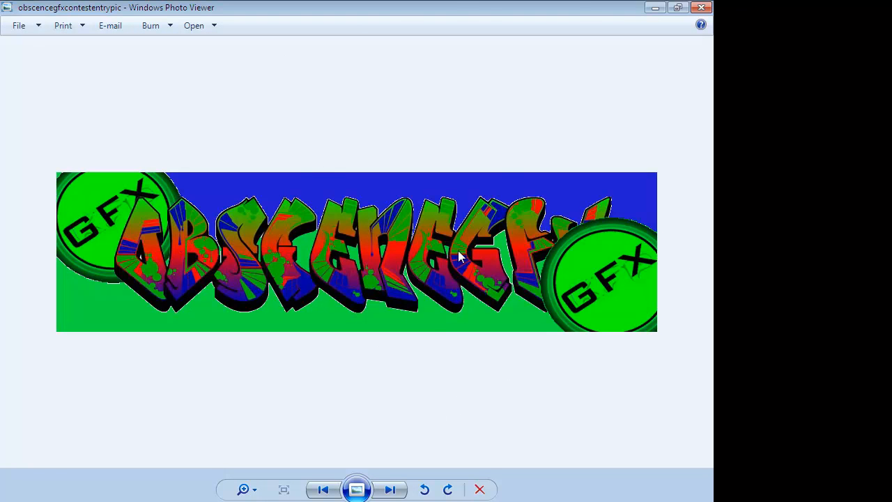
{"action": "mouse_move", "coordinate": [341, 268]}
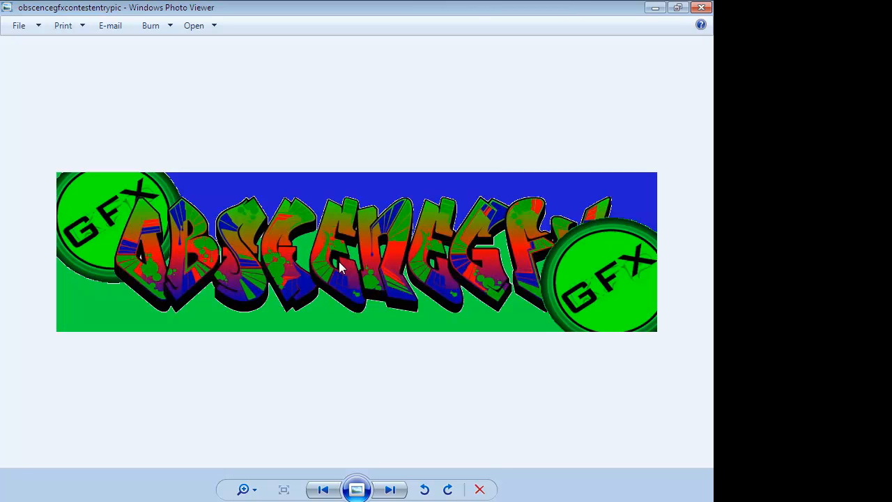
{"action": "mouse_move", "coordinate": [505, 293]}
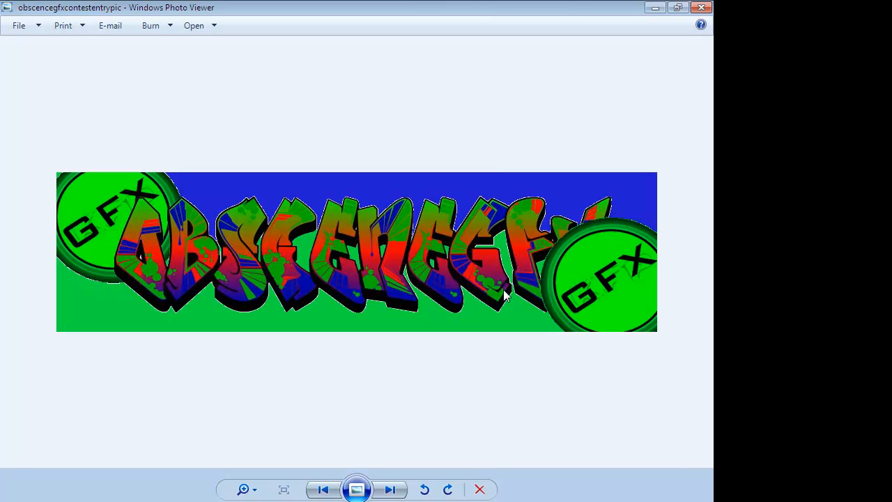
{"action": "mouse_move", "coordinate": [603, 333]}
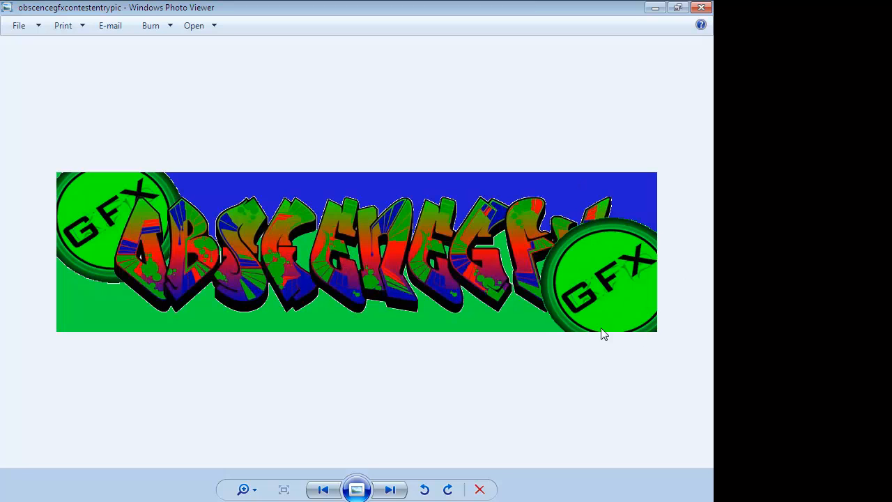
{"action": "mouse_move", "coordinate": [529, 11]}
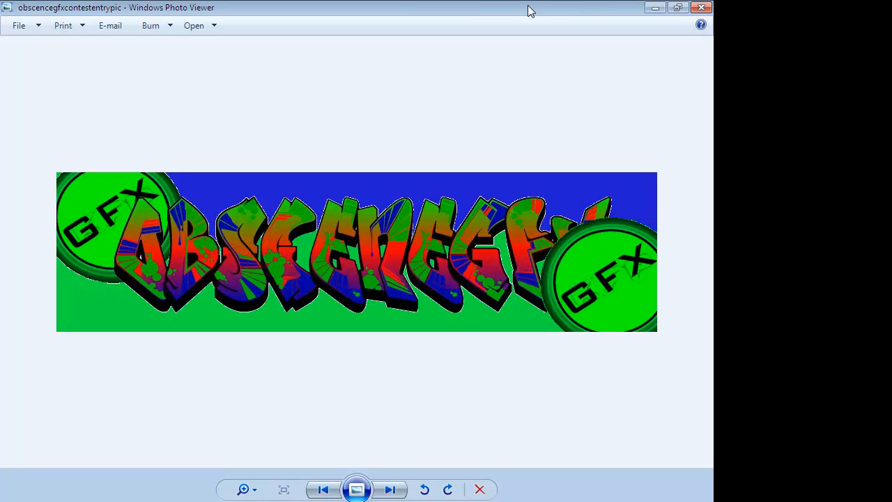
{"action": "mouse_move", "coordinate": [389, 7]}
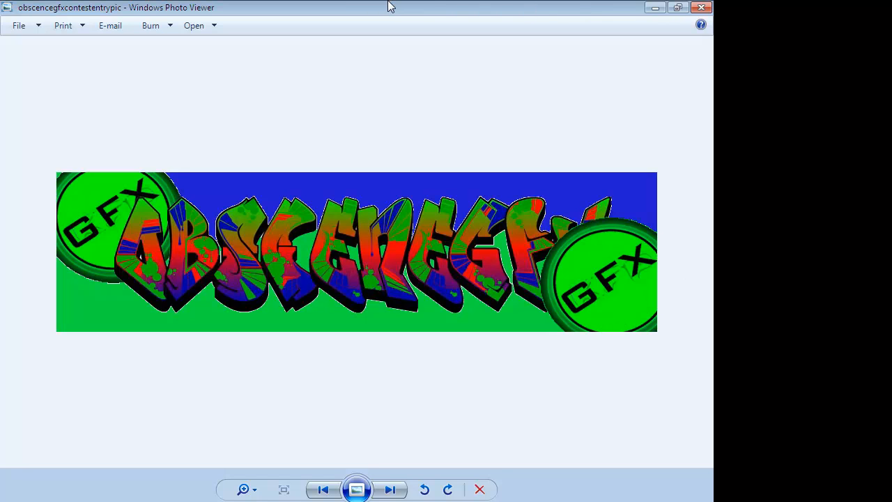
{"action": "mouse_move", "coordinate": [381, 12]}
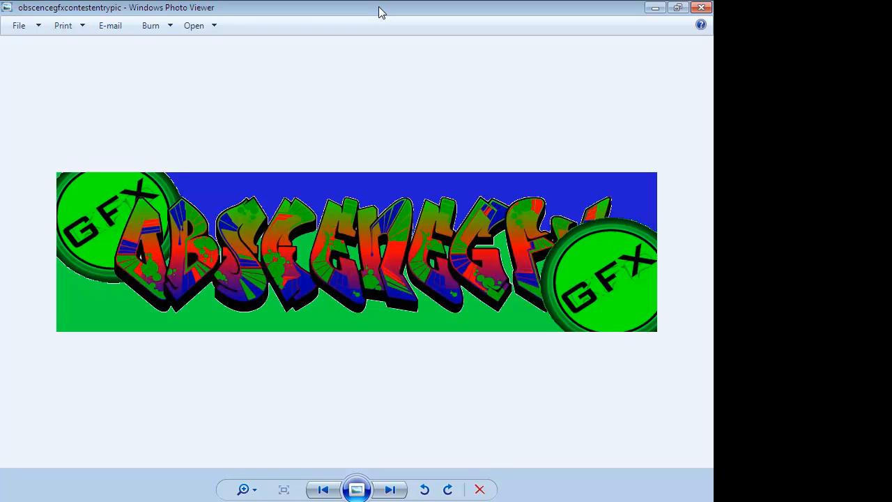
{"action": "mouse_move", "coordinate": [301, 99]}
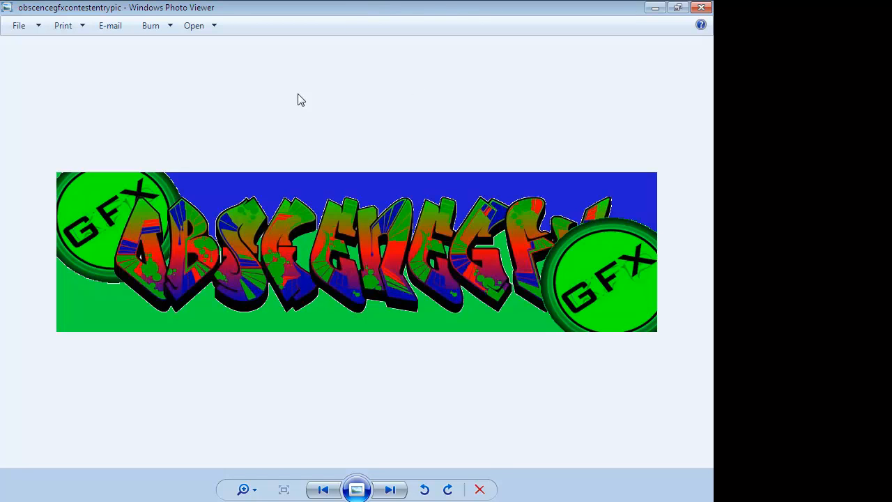
{"action": "mouse_move", "coordinate": [367, 188]}
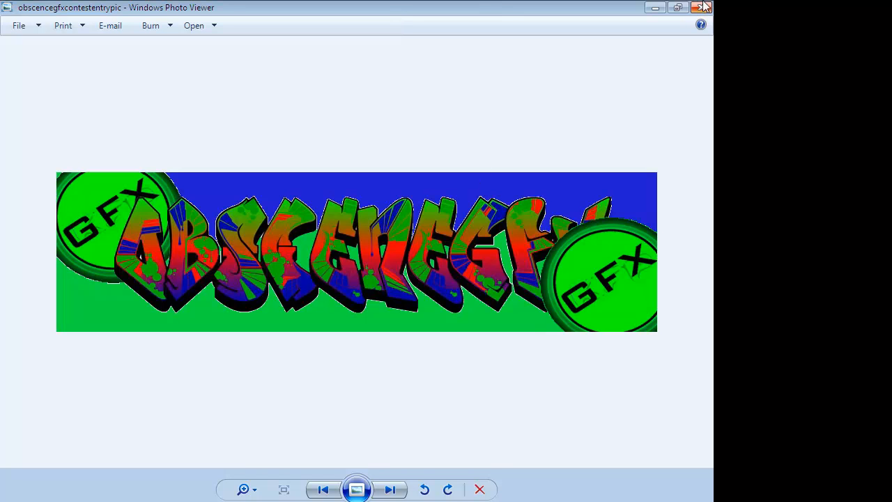
{"action": "left_click", "coordinate": [702, 7]}
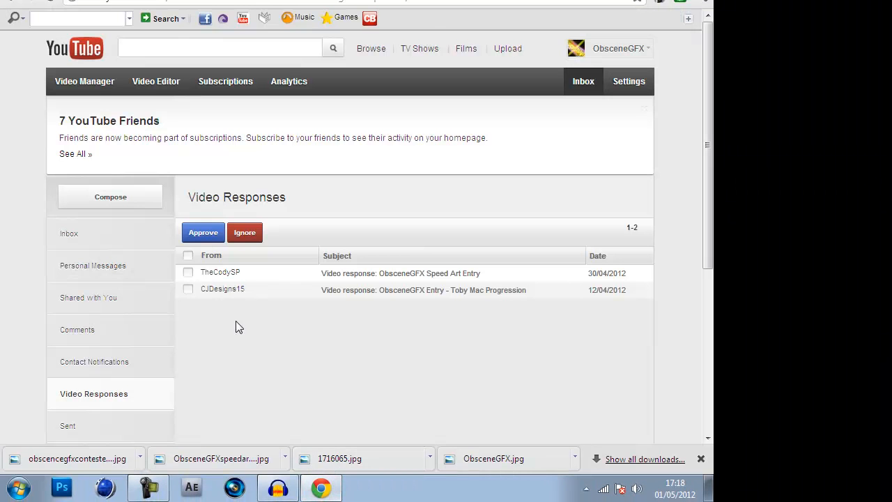
{"action": "mouse_move", "coordinate": [115, 373]}
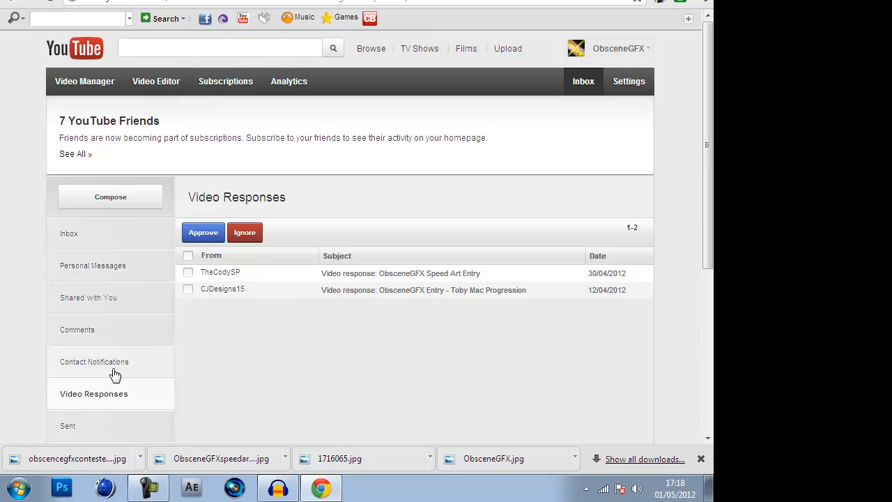
{"action": "mouse_move", "coordinate": [362, 282]}
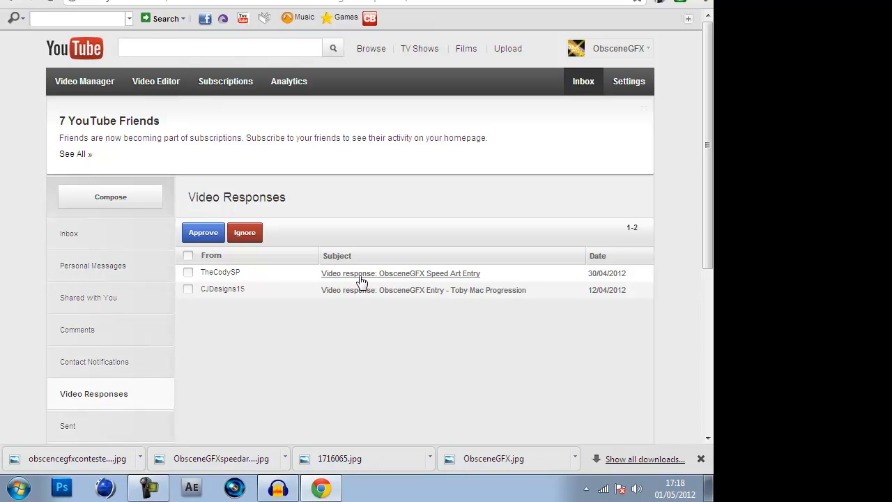
Open the YouTube account dropdown from the Video Responses inbox
{"action": "left_click", "coordinate": [617, 48]}
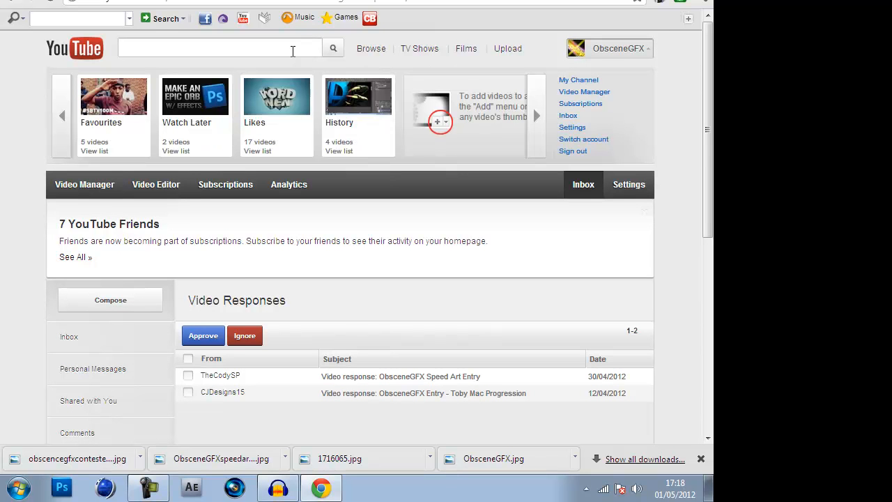
{"action": "mouse_move", "coordinate": [609, 115]}
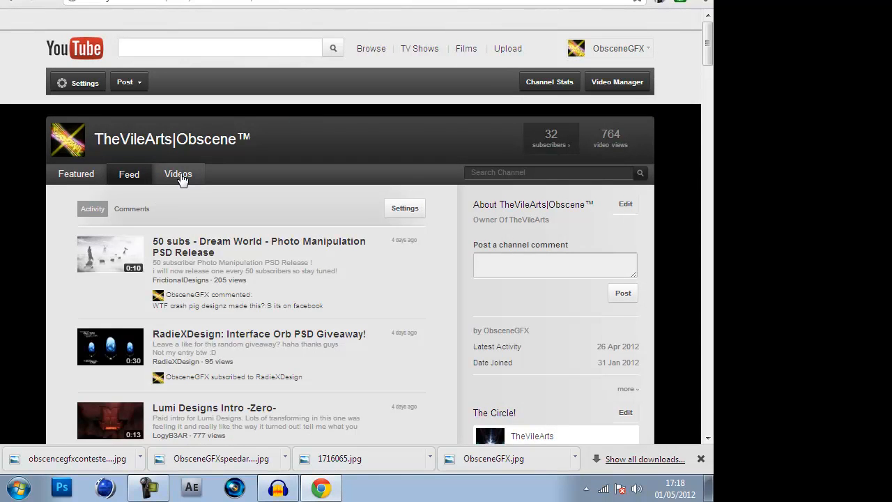
Show the channel's Videos tab and scroll through the Uploaded Videos list
{"action": "left_click", "coordinate": [178, 173]}
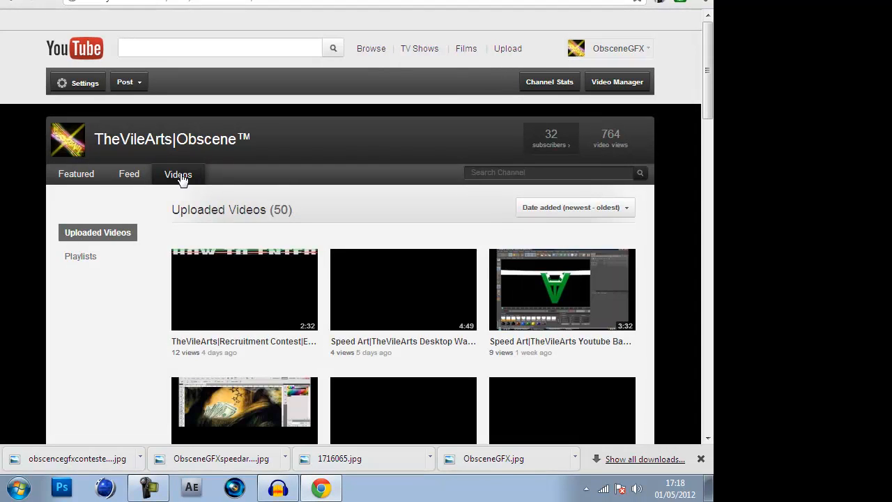
{"action": "scroll", "scroll_direction": "down", "scroll_amount": 3}
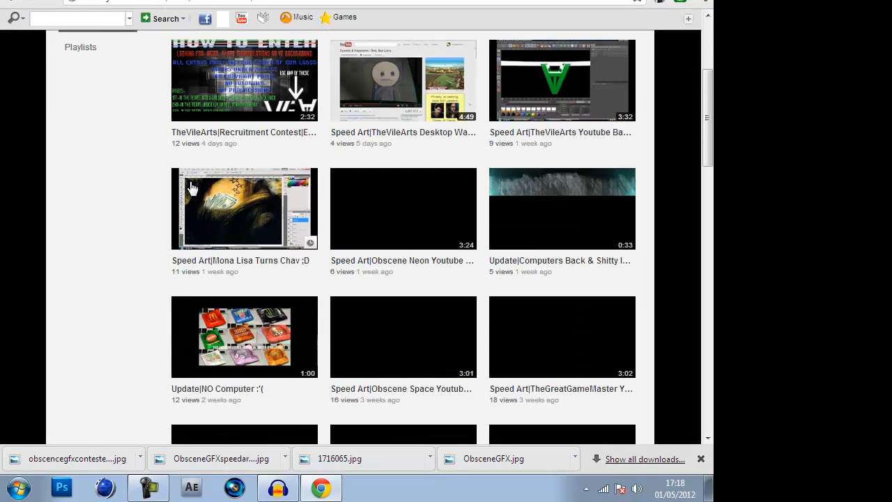
{"action": "scroll", "scroll_direction": "down", "scroll_amount": 3}
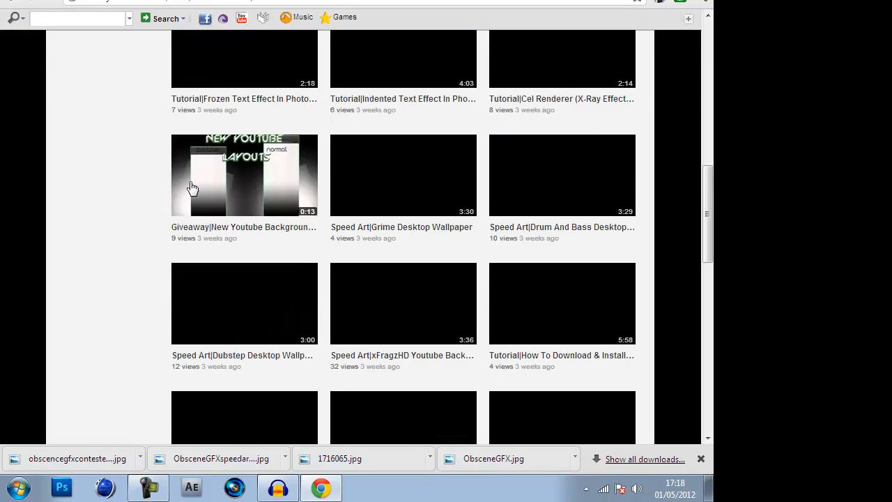
{"action": "scroll", "scroll_direction": "down", "scroll_amount": 3}
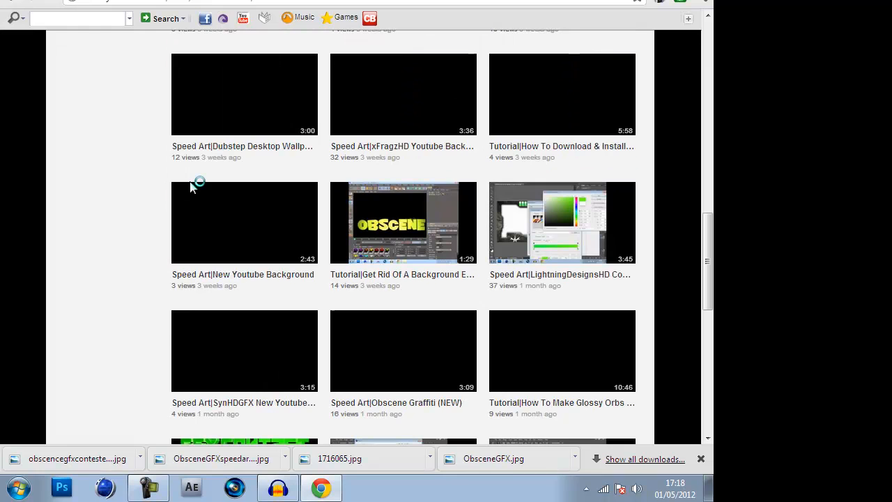
{"action": "scroll", "scroll_direction": "down", "scroll_amount": 3}
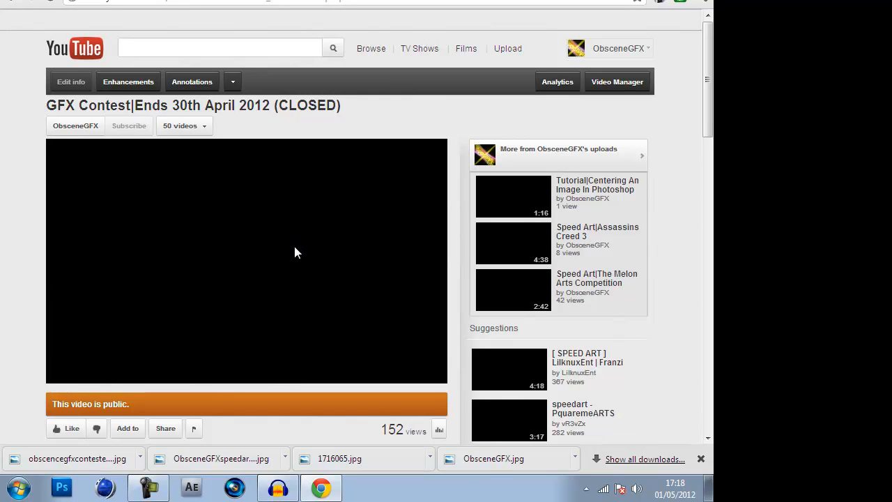
Scroll to the GFX Contest video's Video Responses and show all five responses
{"action": "scroll", "scroll_direction": "down", "scroll_amount": 3}
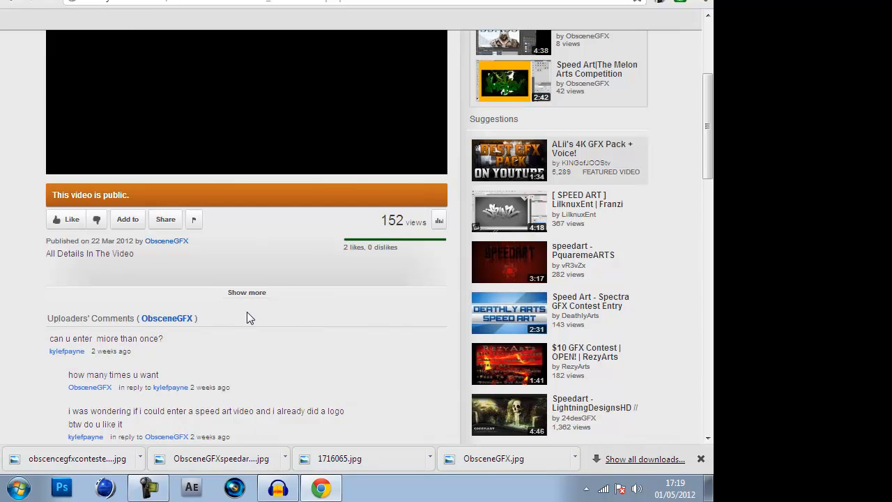
{"action": "scroll", "scroll_direction": "down", "scroll_amount": 3}
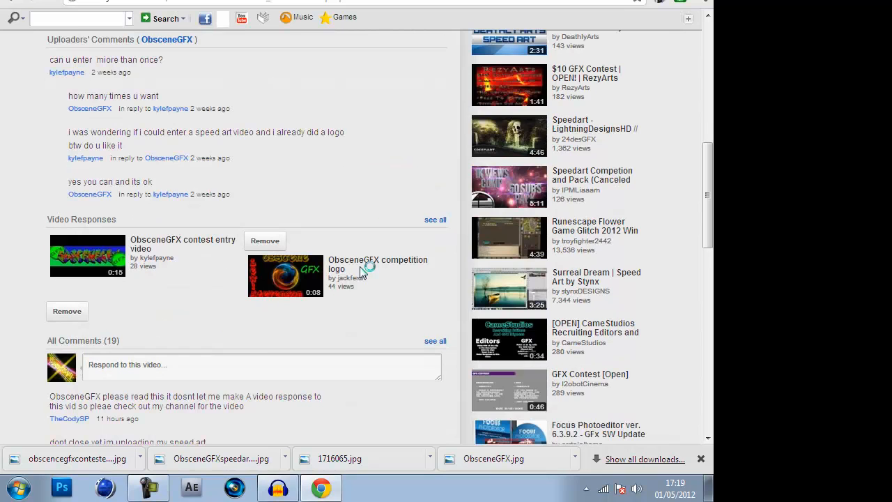
{"action": "left_click", "coordinate": [435, 219]}
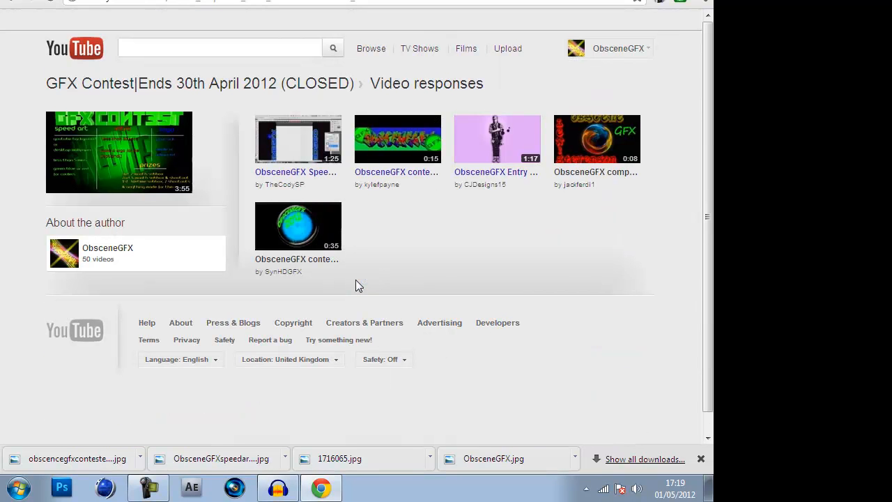
{"action": "mouse_move", "coordinate": [312, 289]}
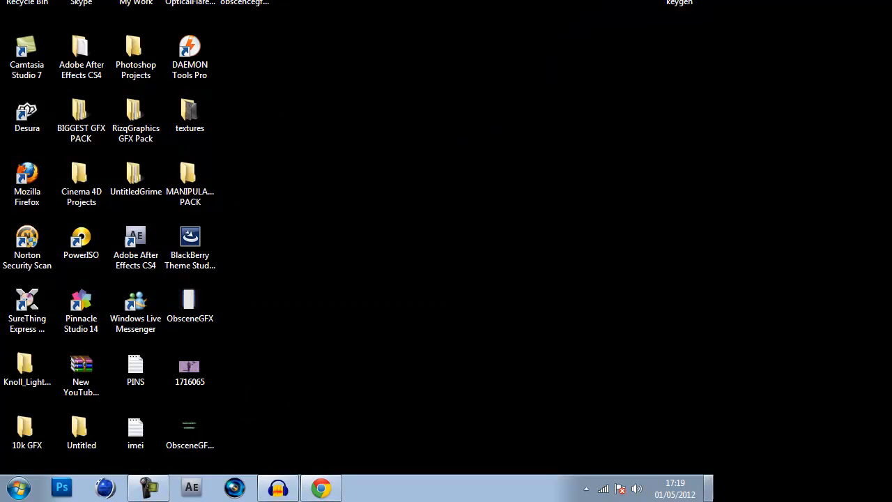
Select the ObsceneGFXspeedartentry desktop file and bring Audacity back from the taskbar
{"action": "left_click", "coordinate": [190, 425]}
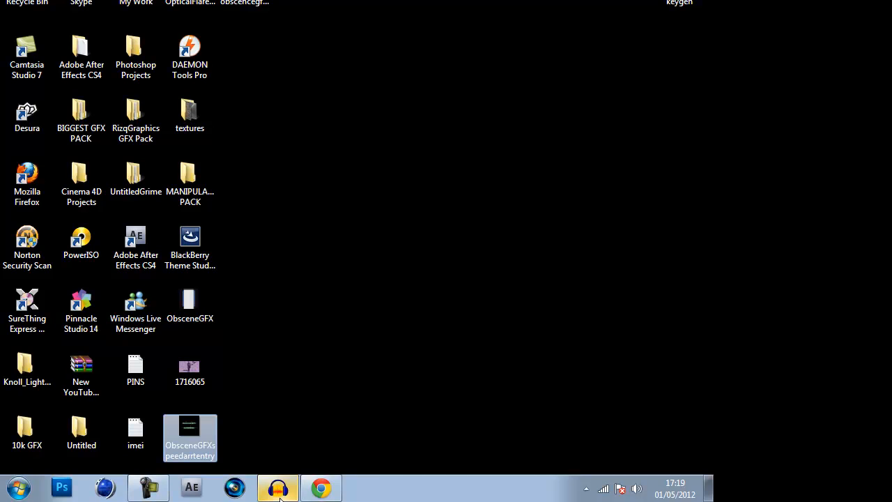
{"action": "left_click", "coordinate": [278, 487]}
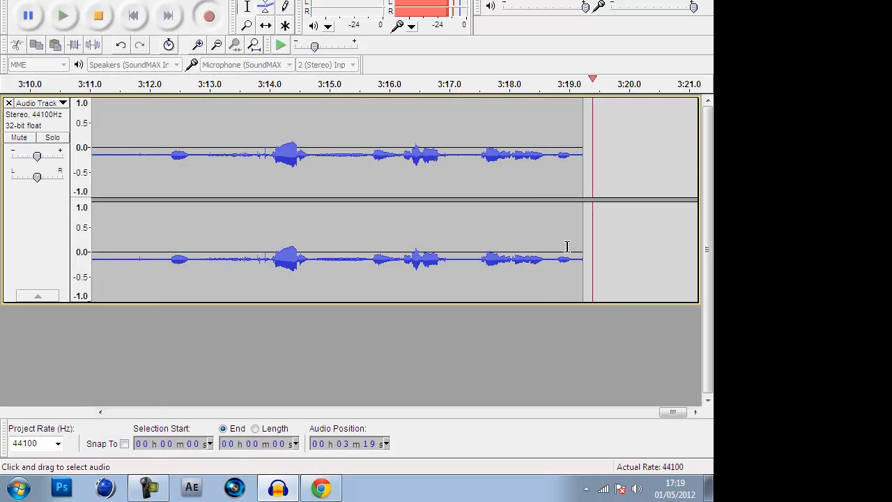